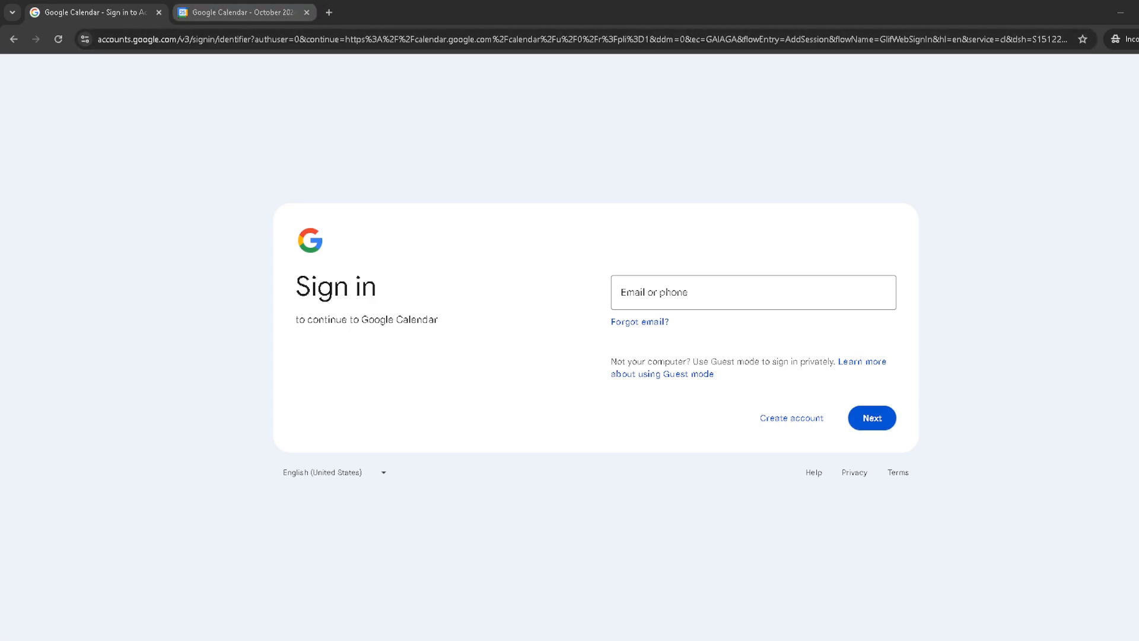
- Switch to the October 2024 calendar and reveal the gear settings menu
left_click(242, 12)
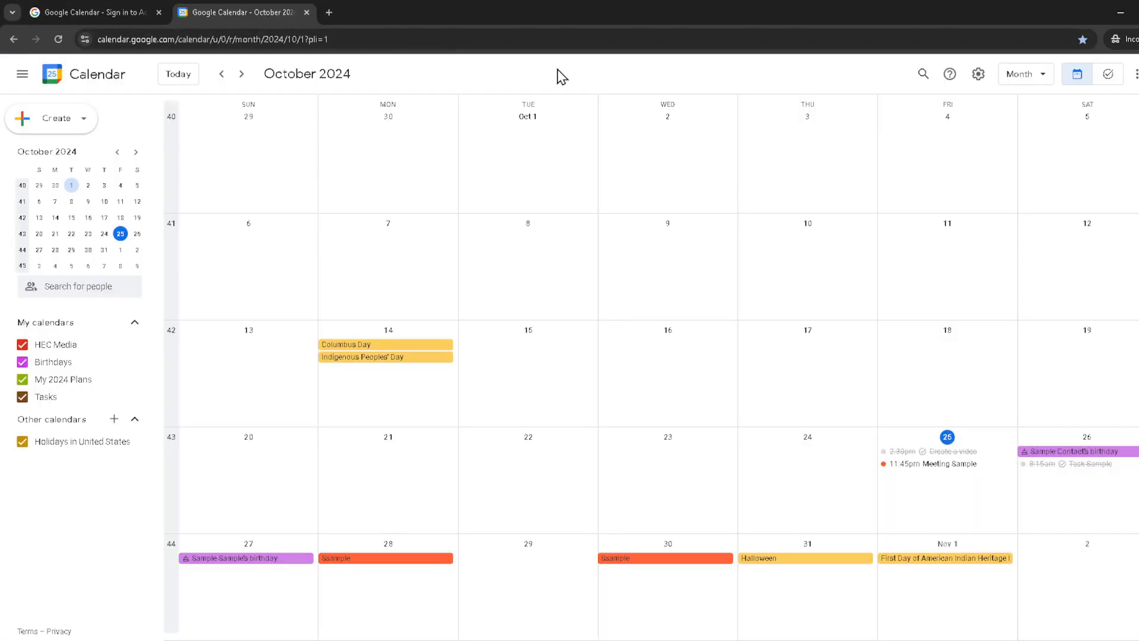
mouse_move(574, 78)
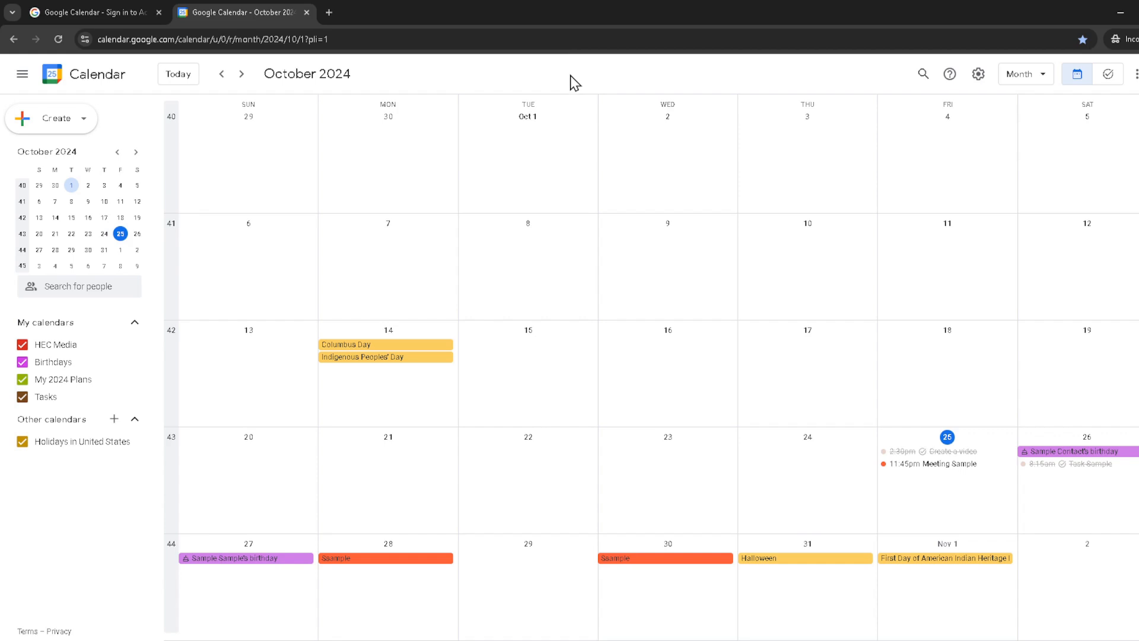
mouse_move(890, 93)
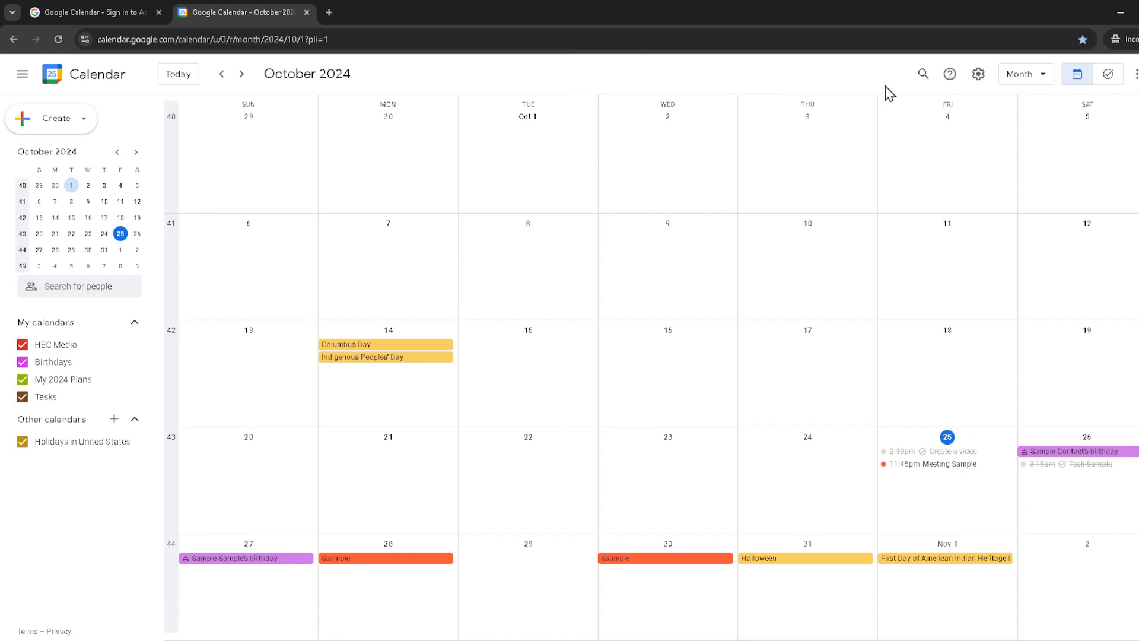
left_click(978, 73)
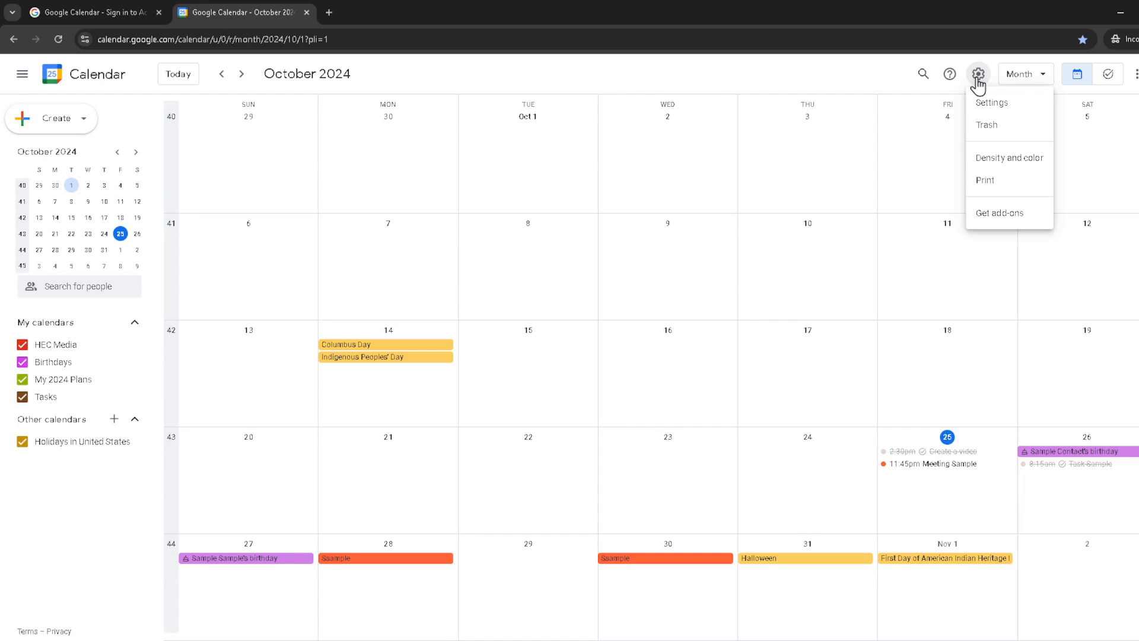
mouse_move(977, 80)
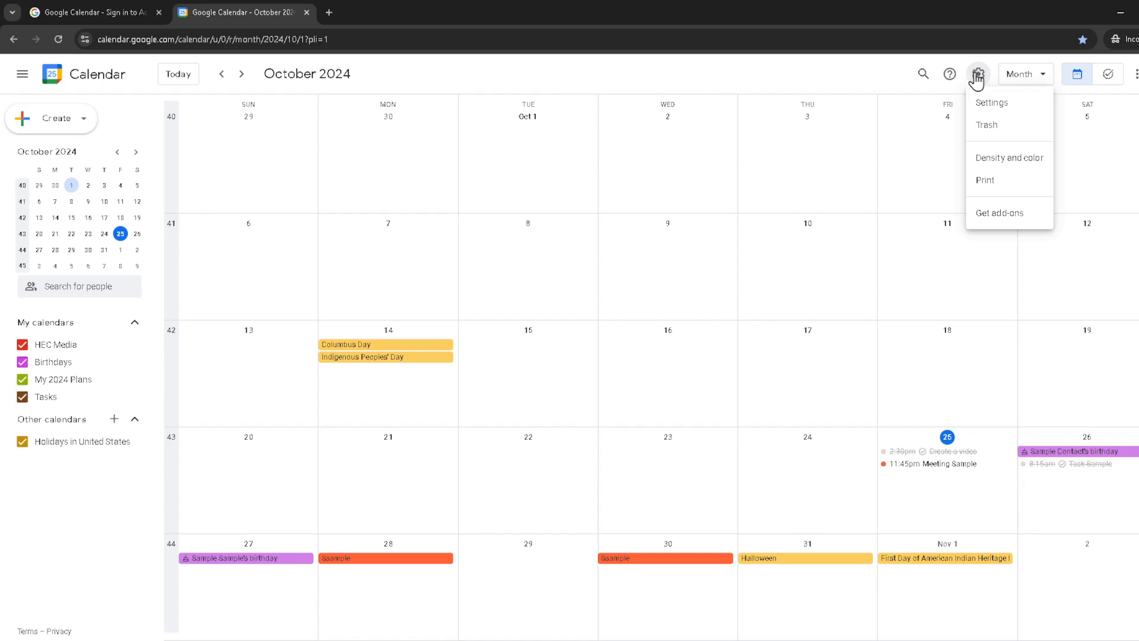
mouse_move(984, 87)
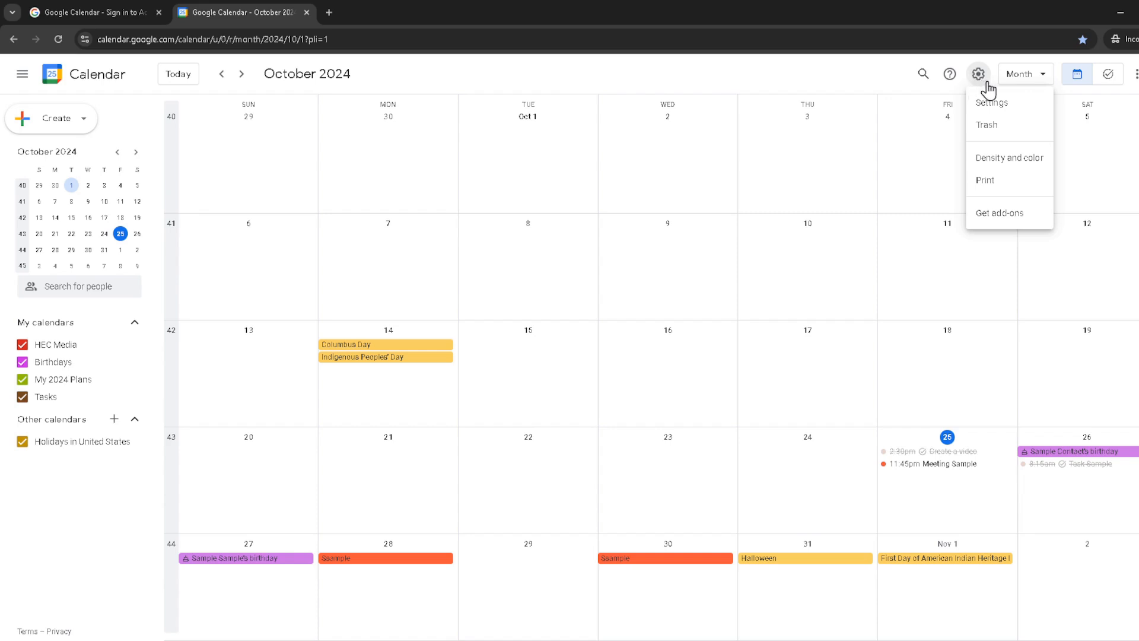
mouse_move(993, 108)
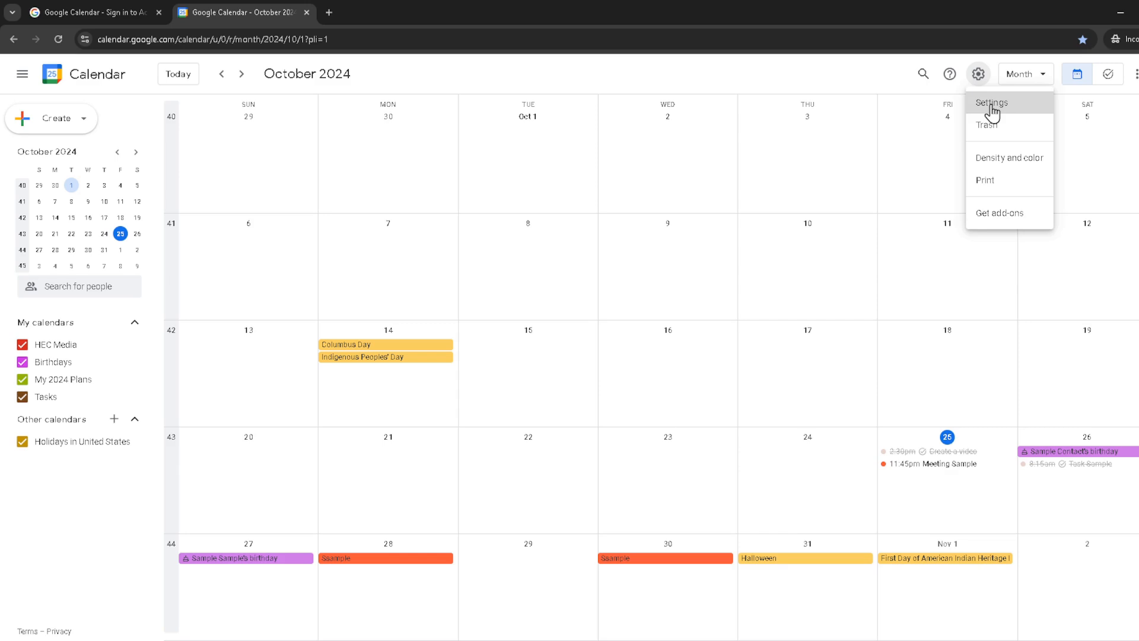
- Choose Settings to reach the General settings page
left_click(991, 102)
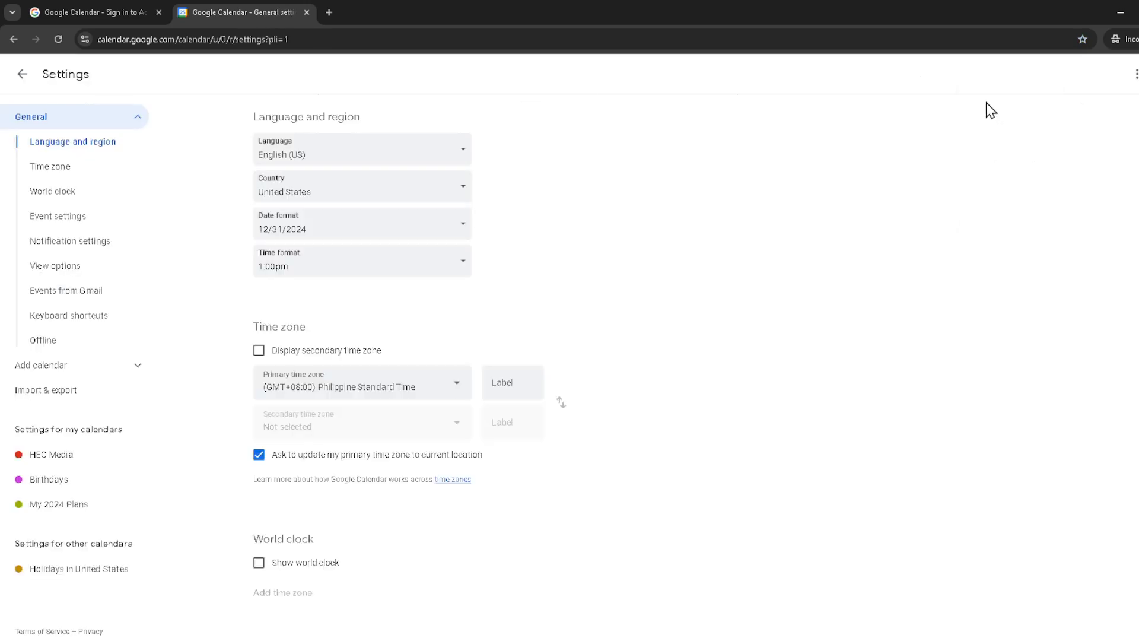
mouse_move(669, 99)
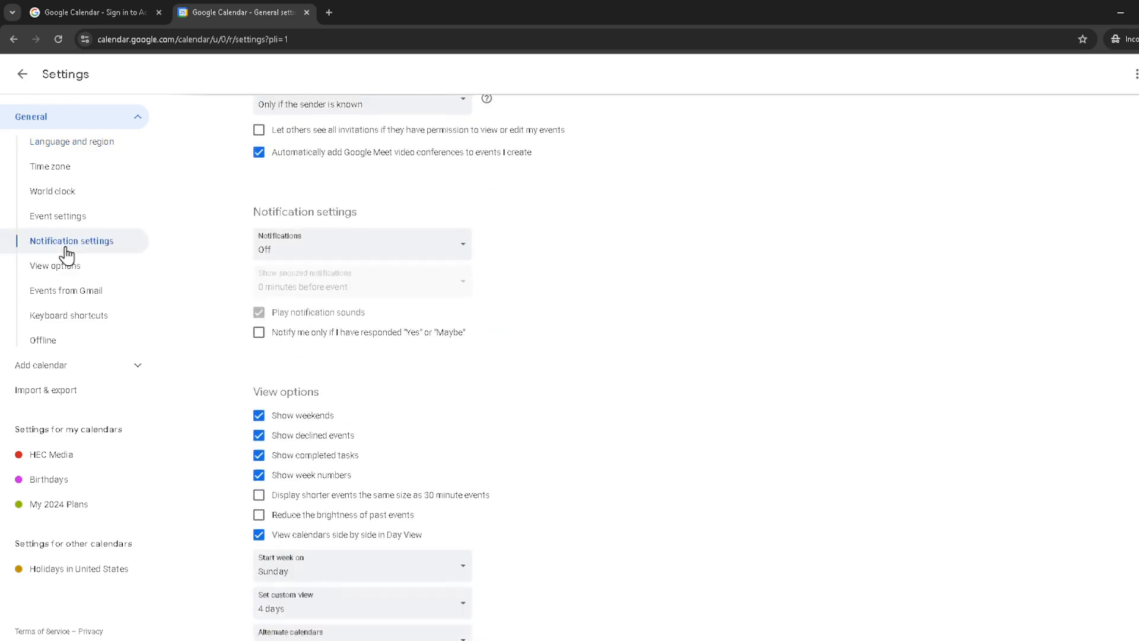
- Scroll the settings page down to the Notification settings section
scroll("down", 3)
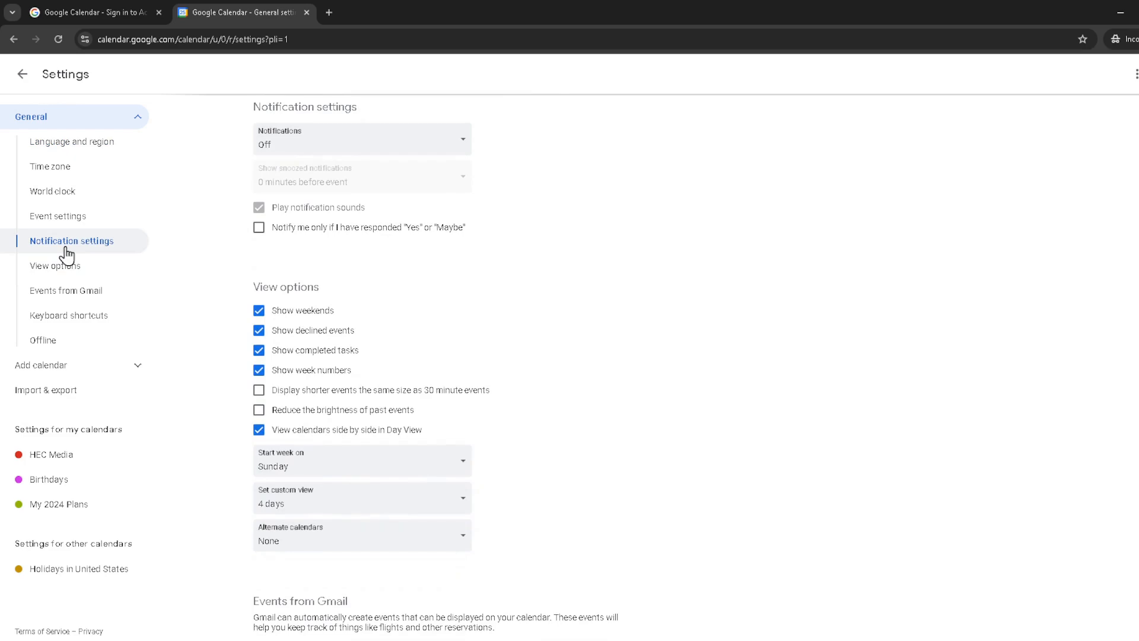
mouse_move(107, 256)
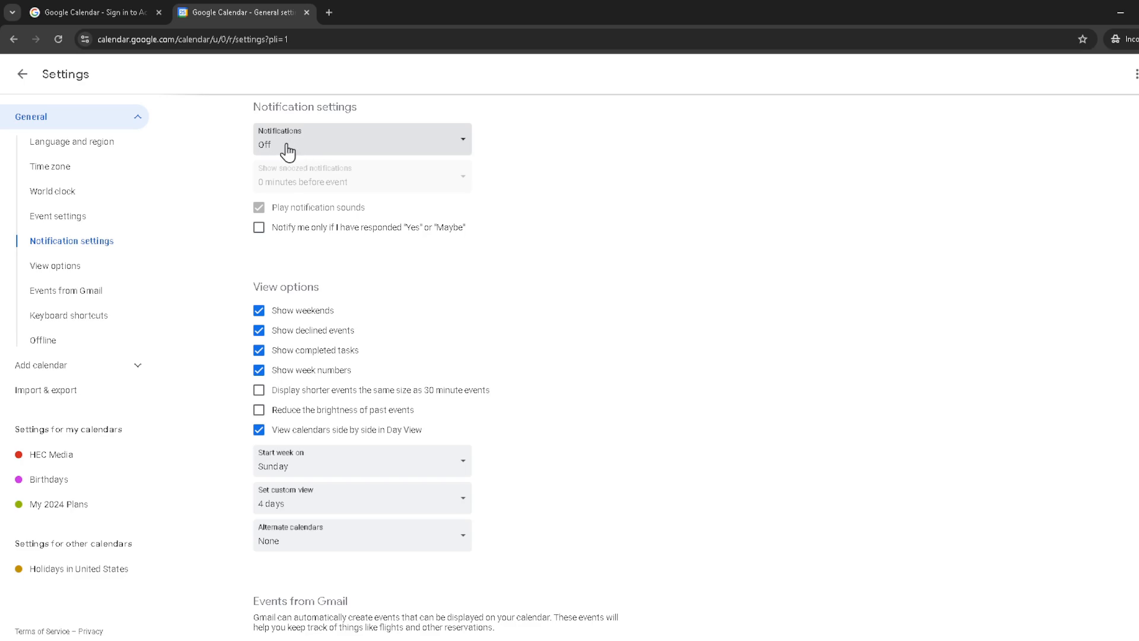
- Set Notifications to Desktop notifications from the dropdown
left_click(361, 139)
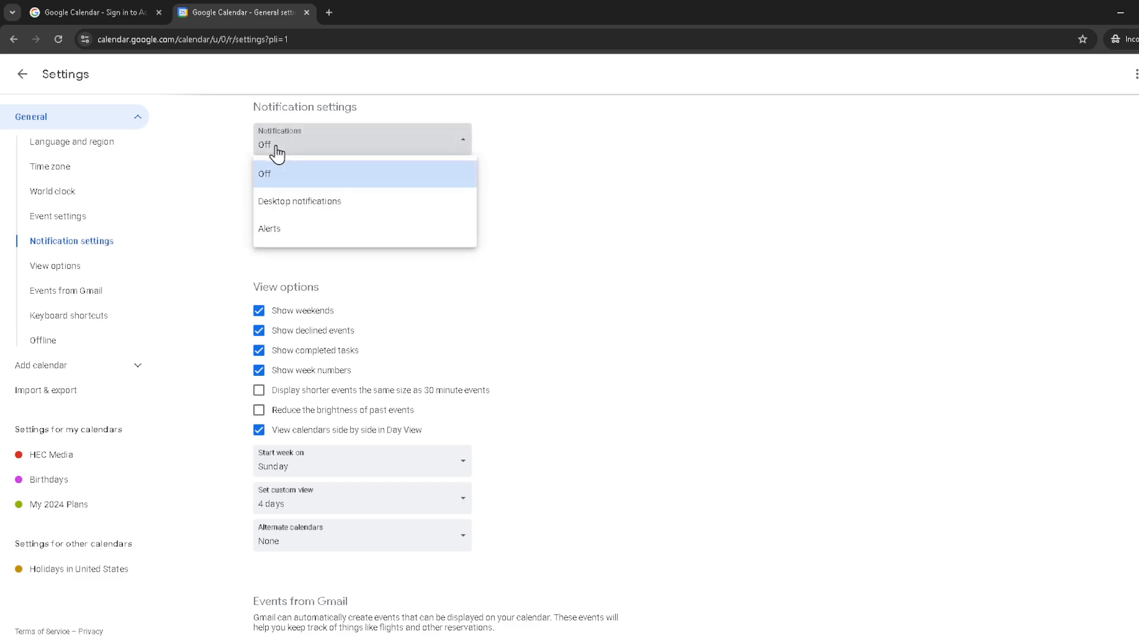
mouse_move(298, 206)
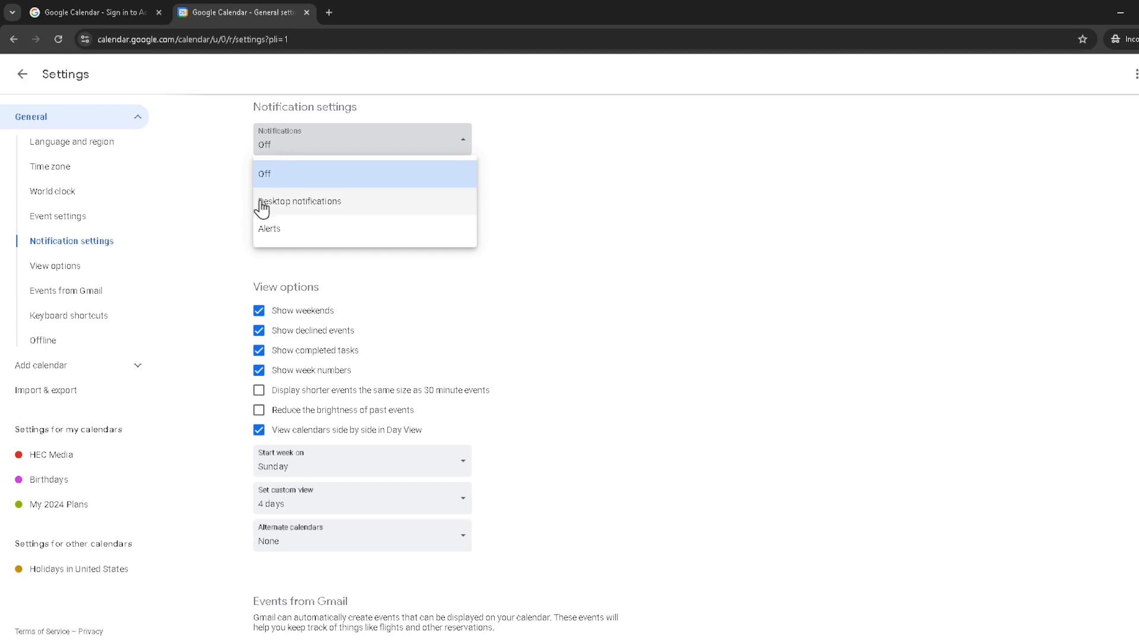
mouse_move(304, 210)
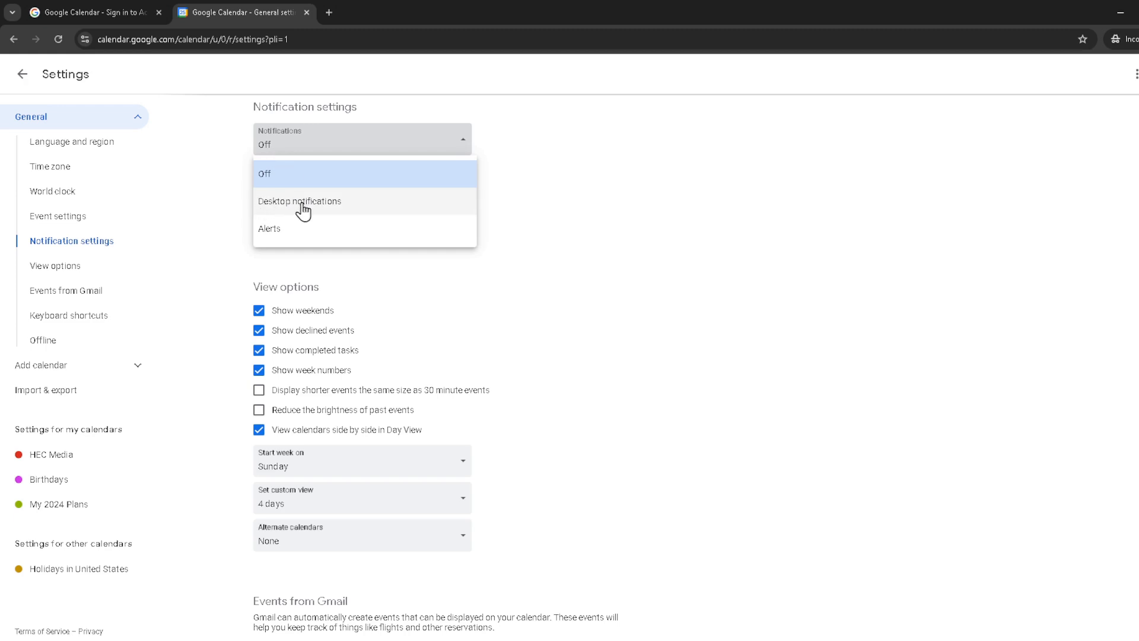
left_click(298, 201)
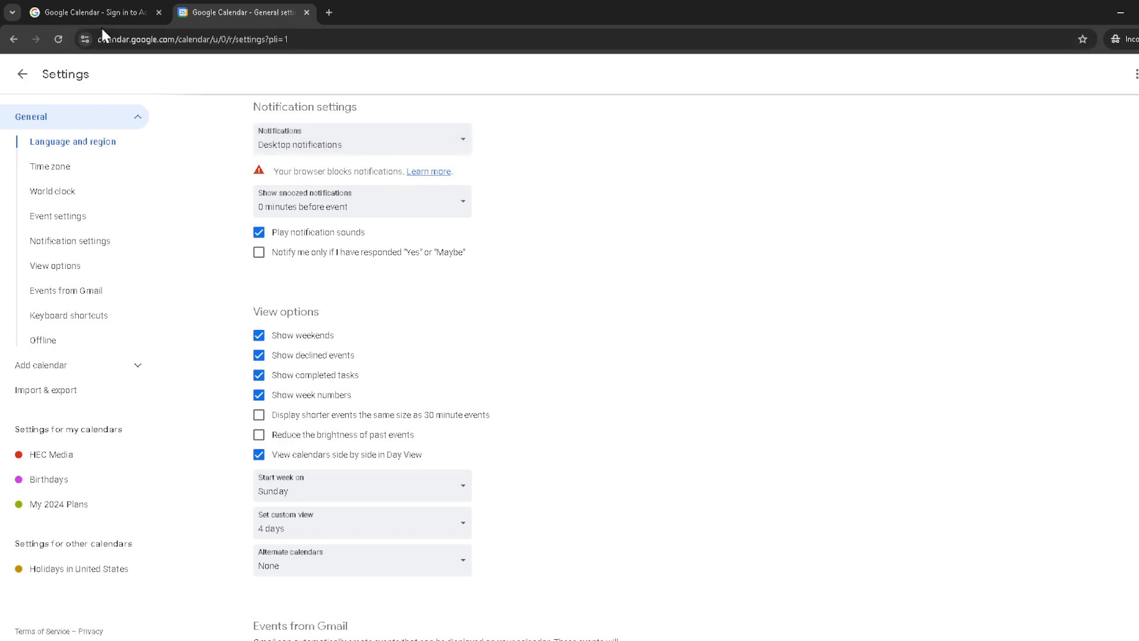
mouse_move(265, 180)
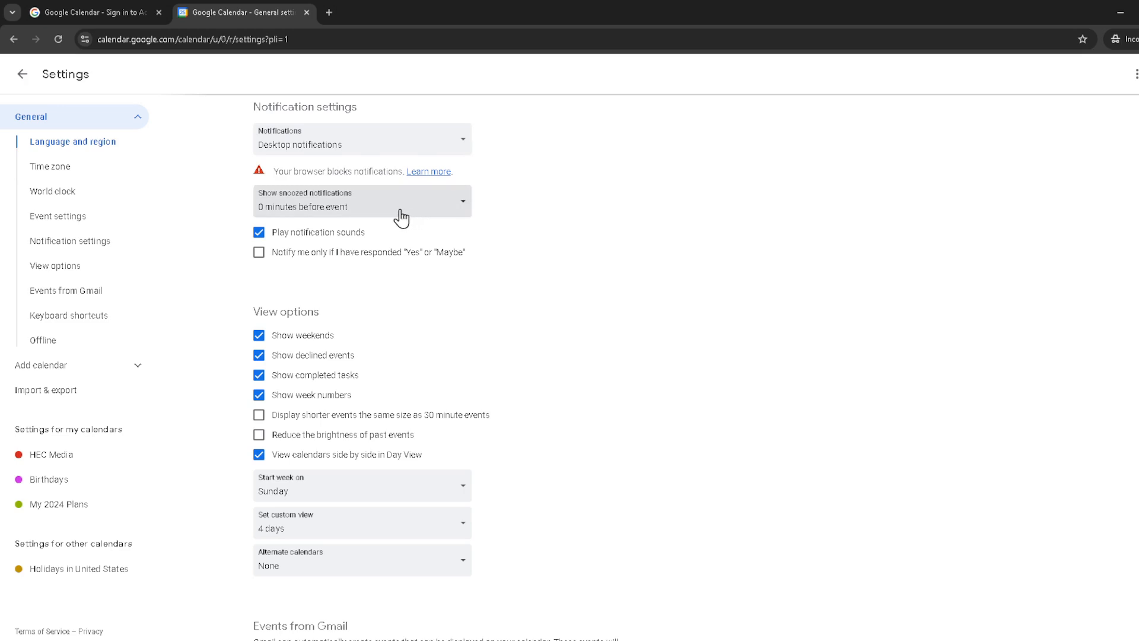
mouse_move(525, 225)
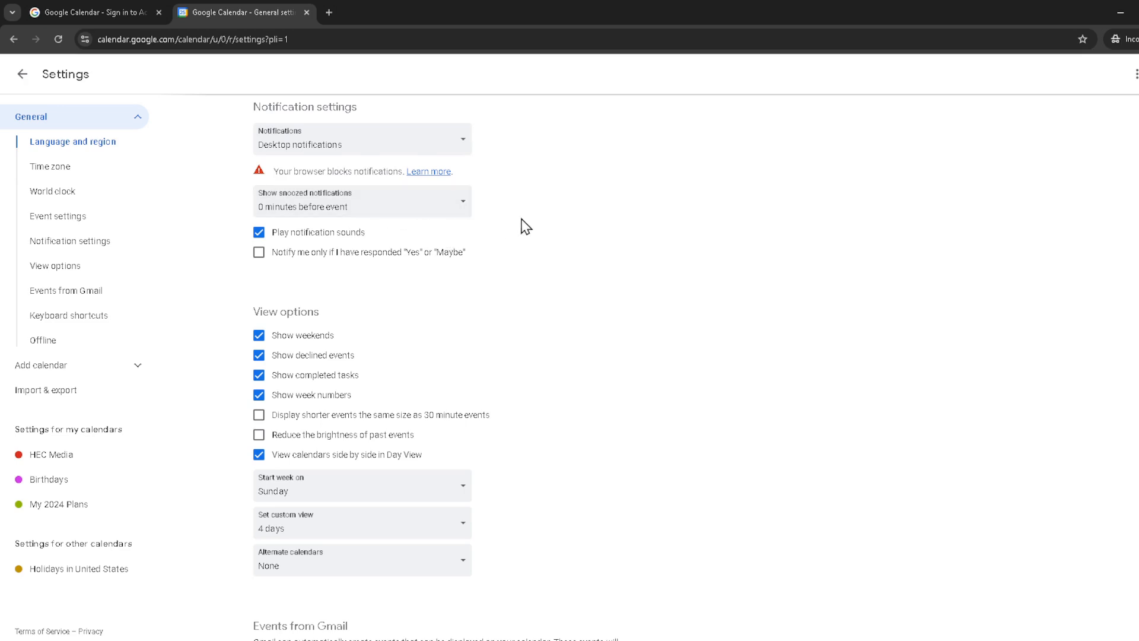
mouse_move(560, 235)
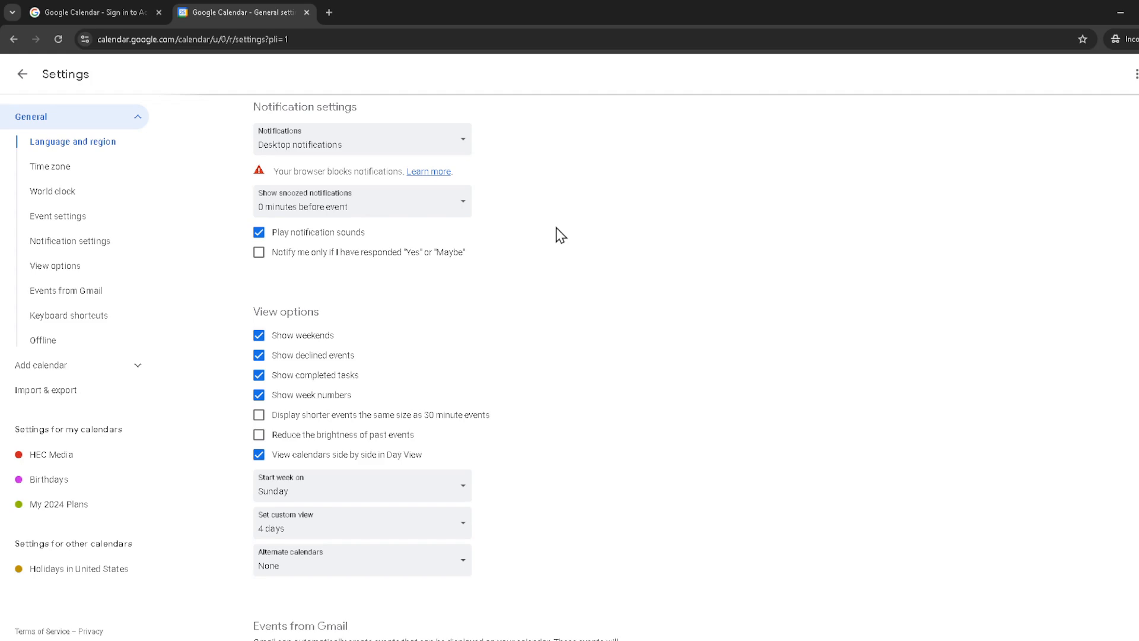
mouse_move(551, 243)
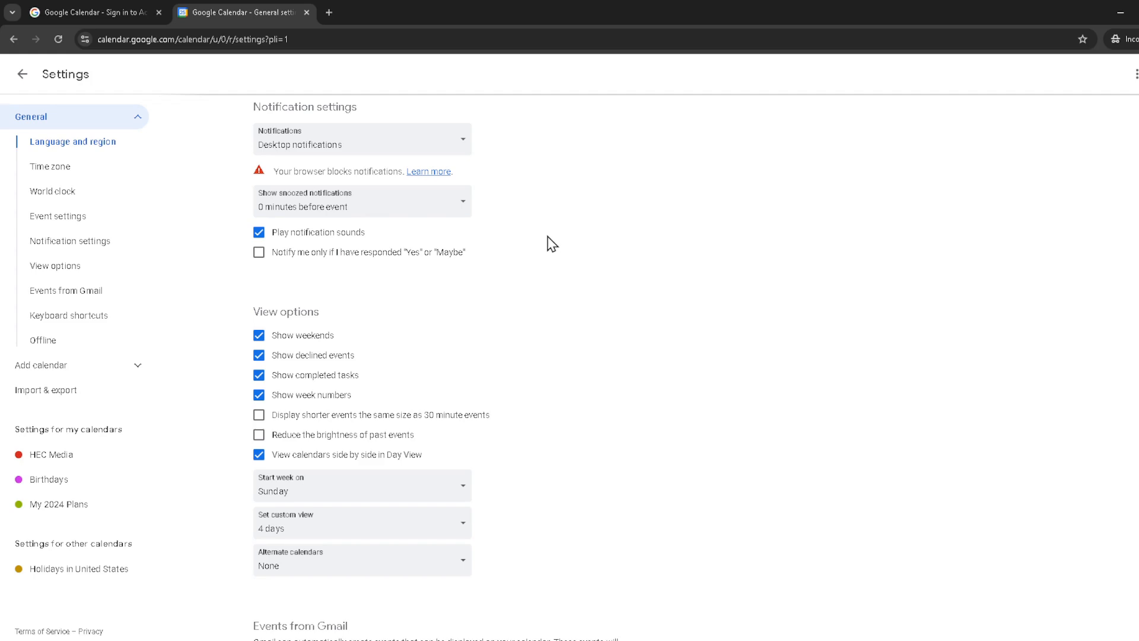